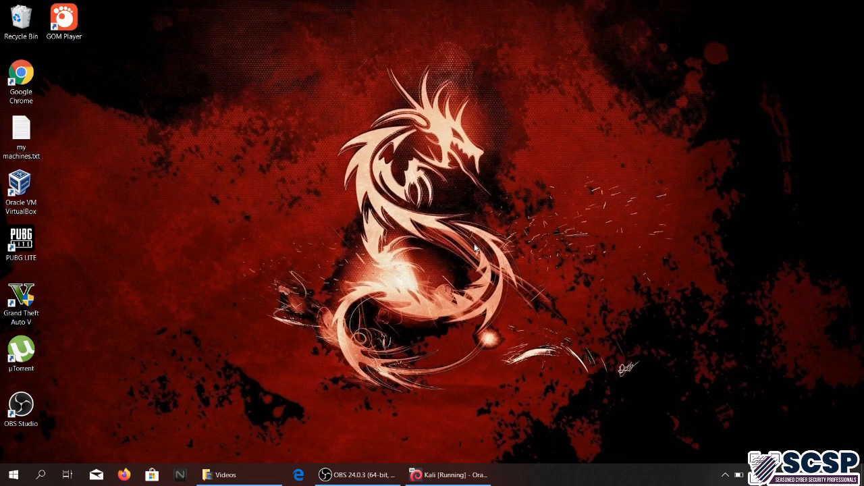
- Restore the running Kali virtual machine window from the Windows taskbar
{"action": "left_click", "coordinate": [448, 475]}
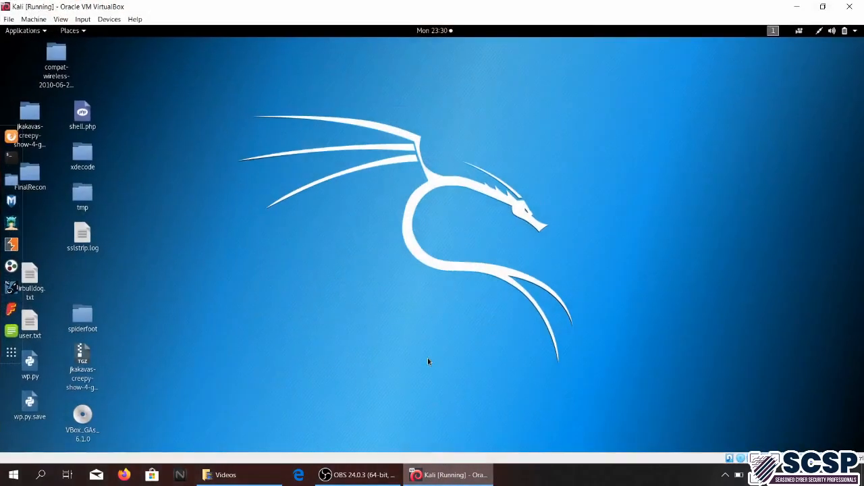
{"action": "mouse_move", "coordinate": [11, 268]}
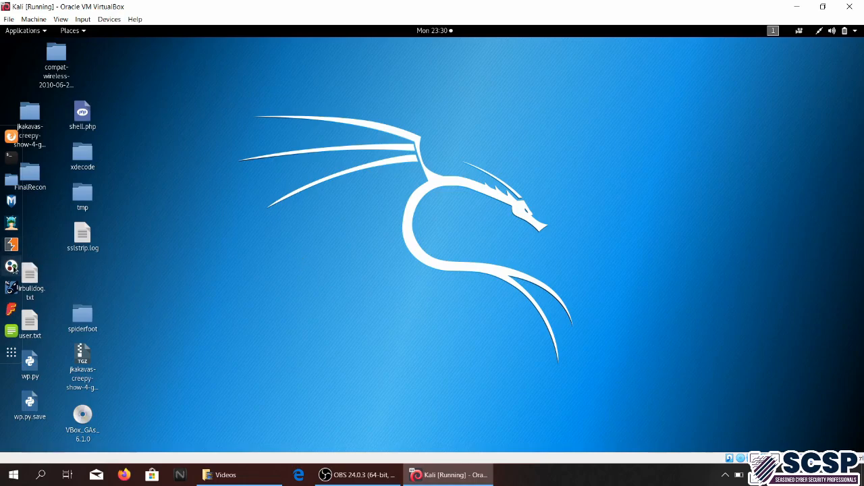
{"action": "mouse_move", "coordinate": [12, 266]}
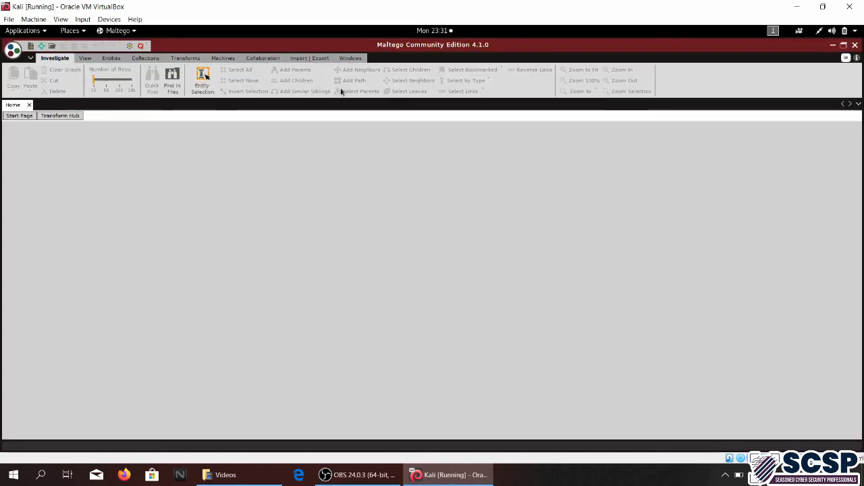
{"action": "mouse_move", "coordinate": [260, 202]}
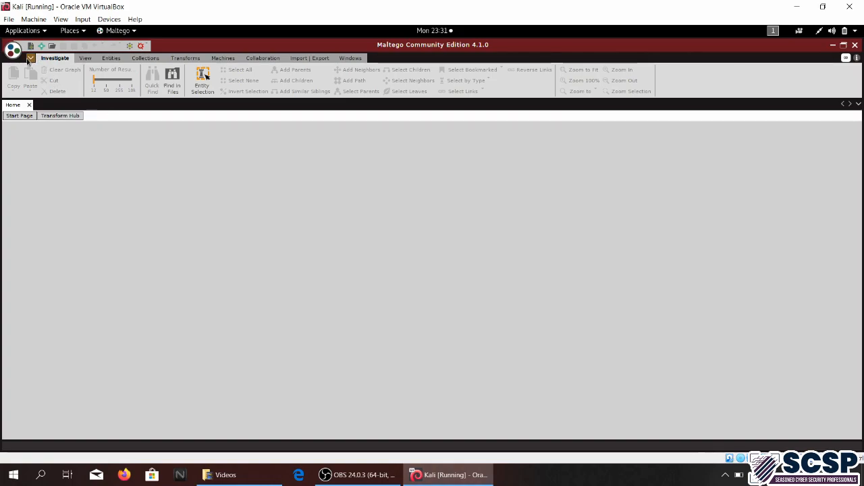
{"action": "mouse_move", "coordinate": [31, 64]}
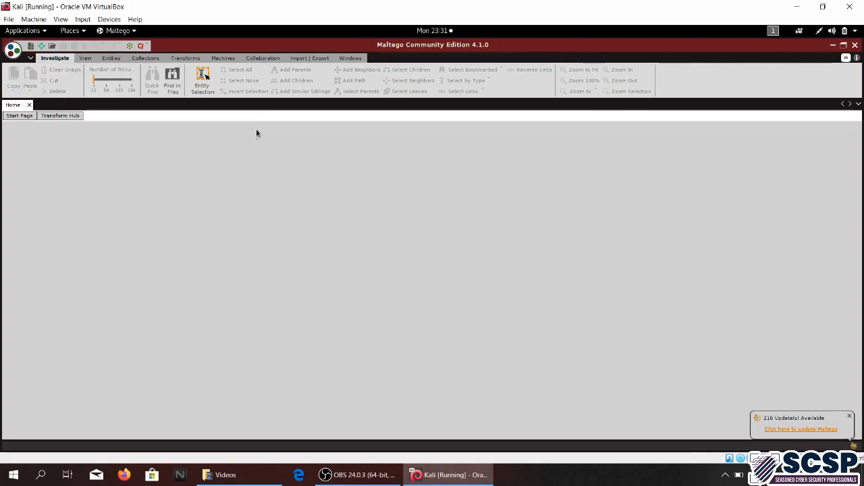
{"action": "mouse_move", "coordinate": [110, 181]}
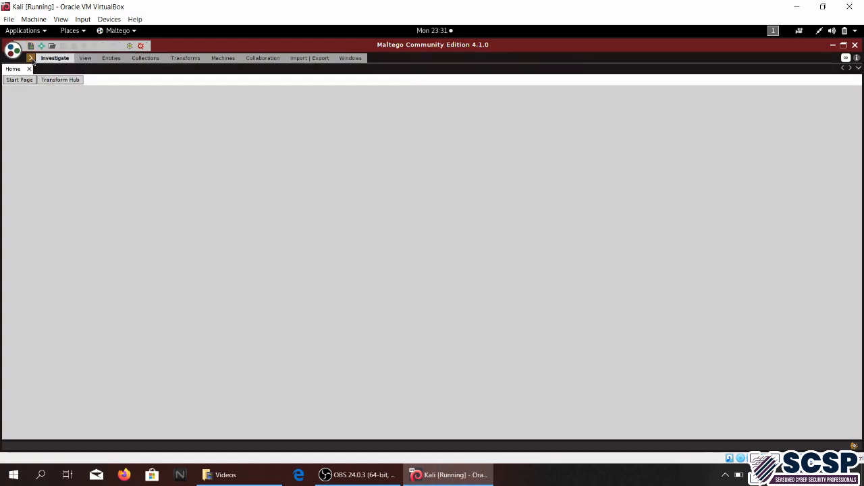
- Bring back the full set of graph commands in Maltego's toolbar
{"action": "left_click", "coordinate": [54, 58]}
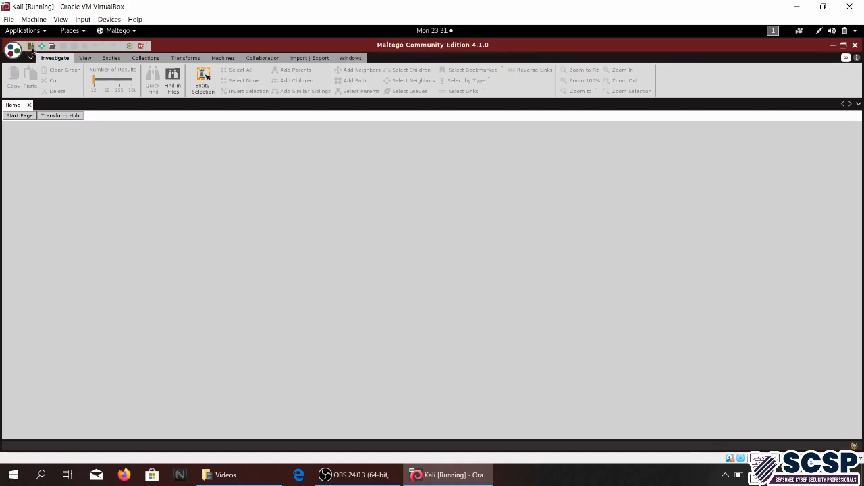
{"action": "mouse_move", "coordinate": [31, 53]}
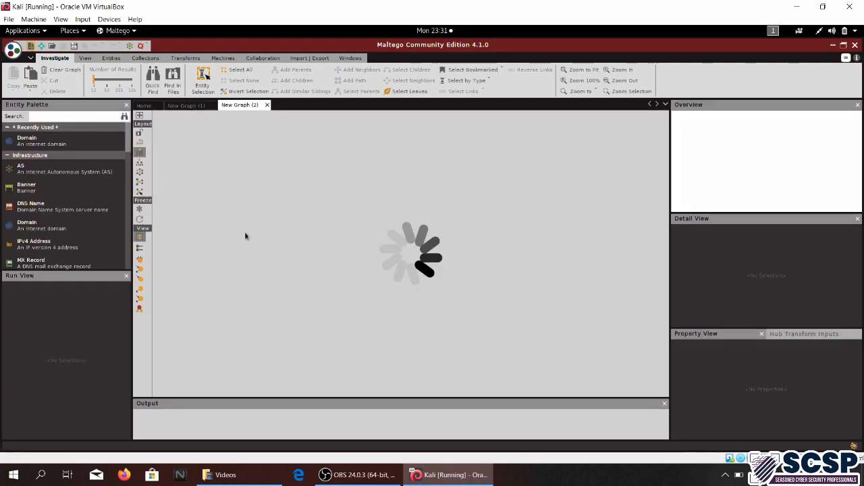
- Place a Domain entity renamed dropbox.com on New Graph (1), closing the extra graph
{"action": "left_click", "coordinate": [183, 105]}
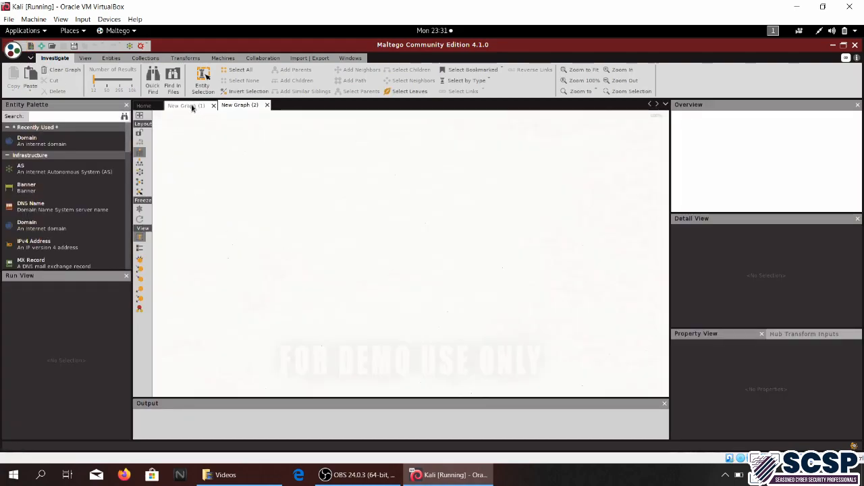
{"action": "left_click", "coordinate": [266, 104]}
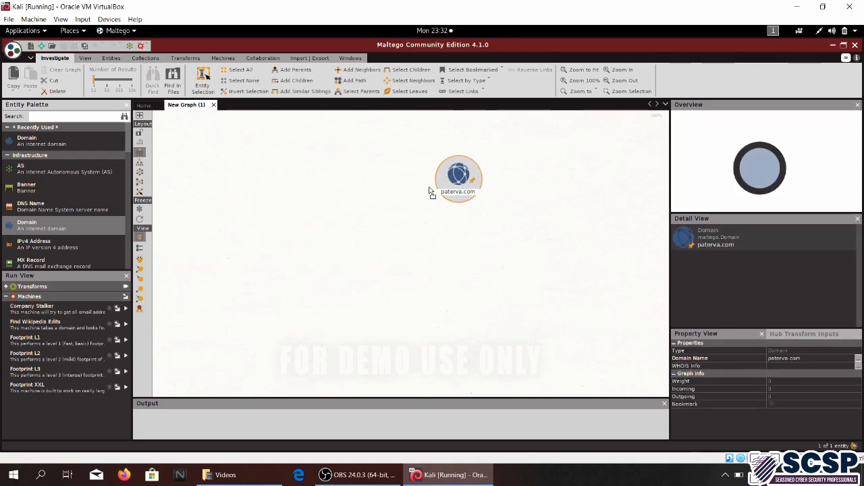
{"action": "left_click_drag", "start_coordinate": [458, 178], "coordinate": [403, 187]}
{"action": "type", "text": "drop"}
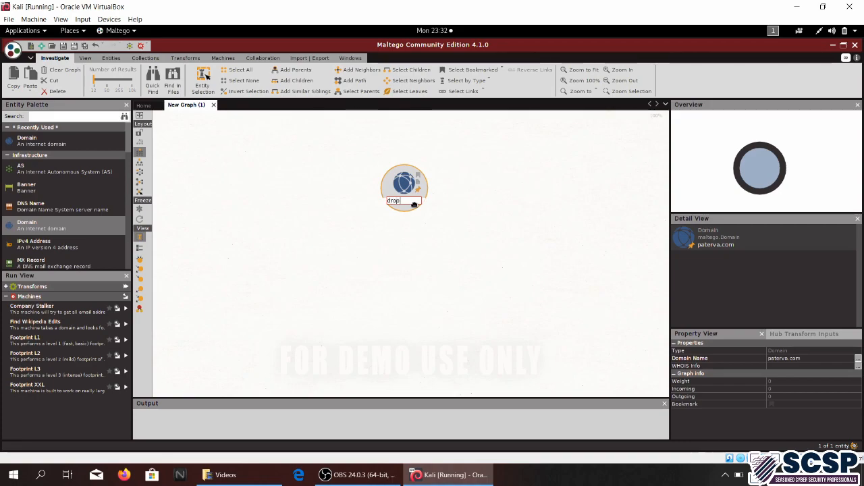
{"action": "type", "text": "box.com"}
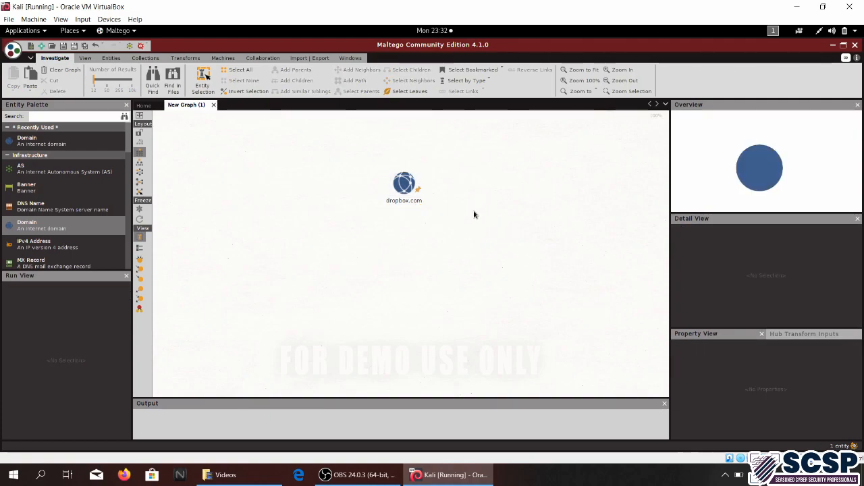
{"action": "left_click", "coordinate": [404, 184]}
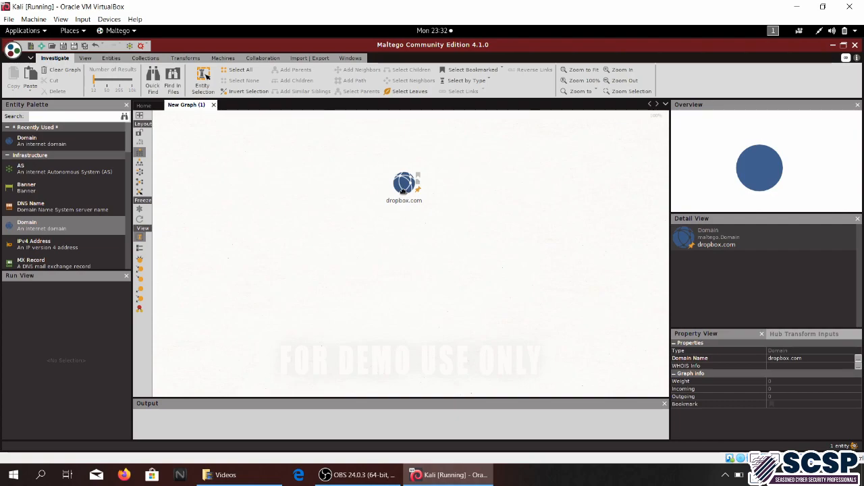
- Run the To DNS Name - NS transform on dropbox.com
{"action": "right_click", "coordinate": [404, 184]}
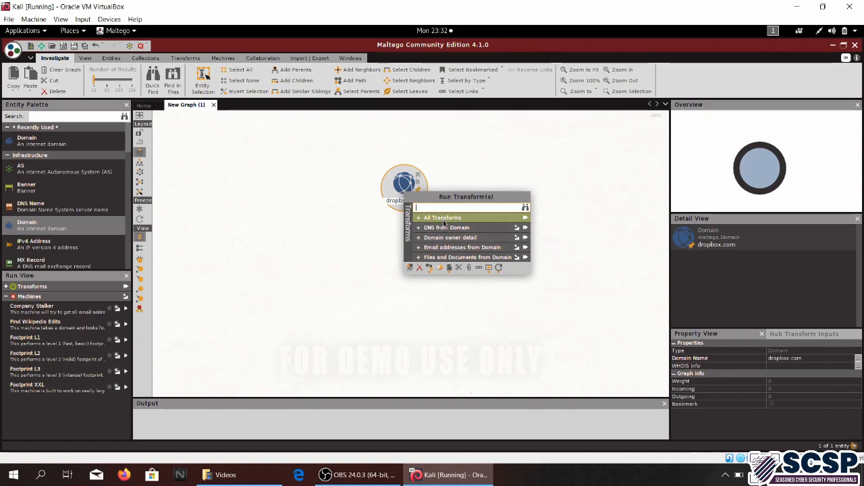
{"action": "left_click", "coordinate": [449, 227]}
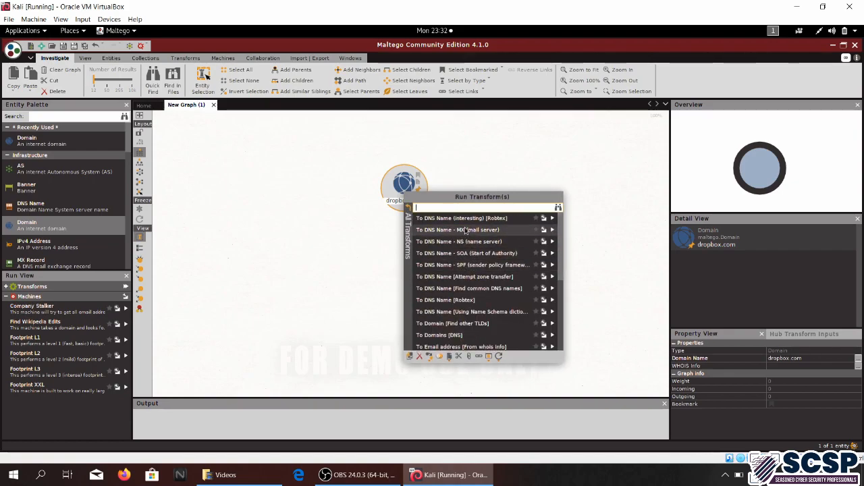
{"action": "mouse_move", "coordinate": [461, 218]}
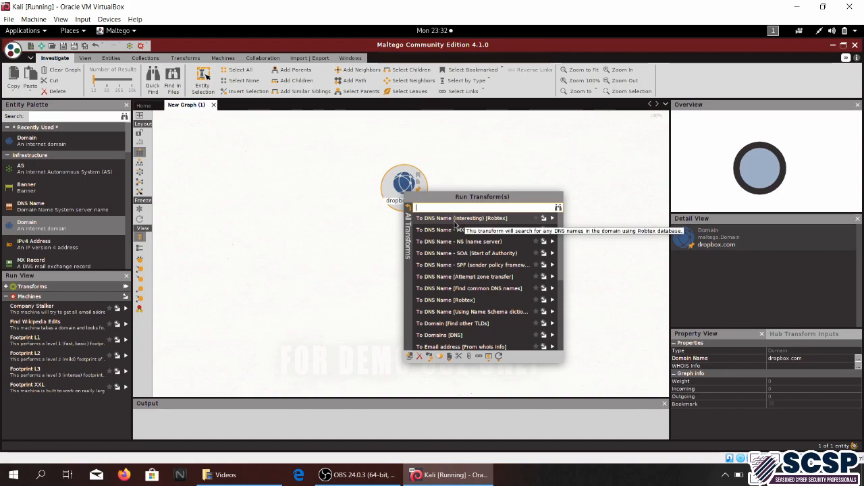
{"action": "mouse_move", "coordinate": [466, 262]}
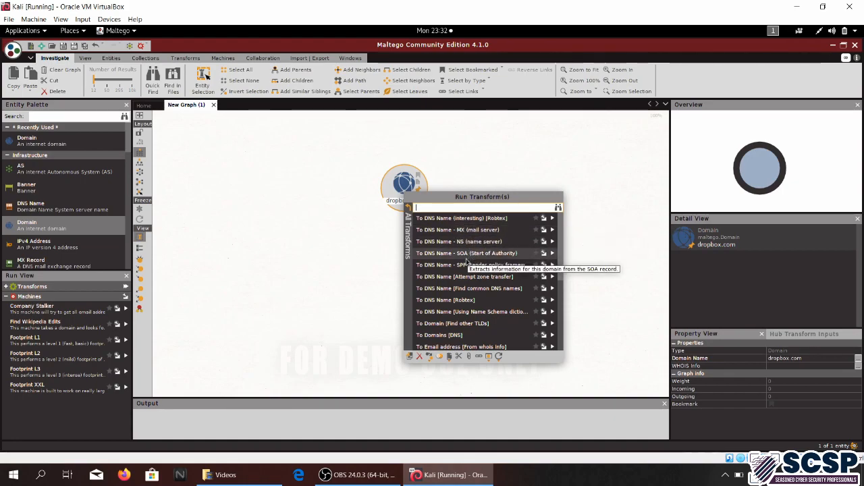
{"action": "mouse_move", "coordinate": [460, 241]}
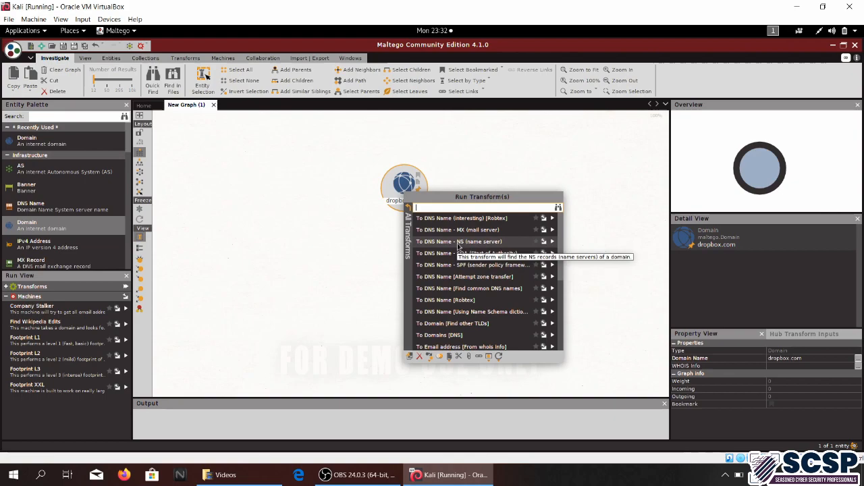
{"action": "left_click", "coordinate": [462, 241]}
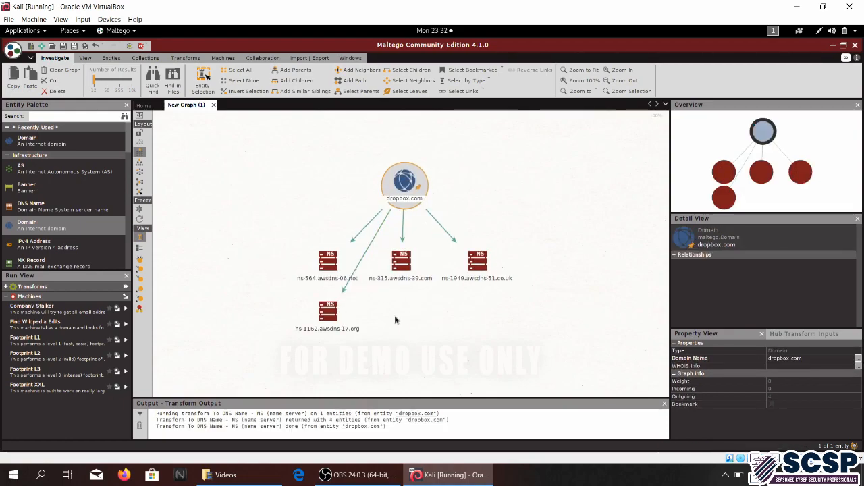
- Inspect the ns-1949, ns-1162, ns-564 and ns-315 name server records and dropbox.com
{"action": "left_click", "coordinate": [478, 258]}
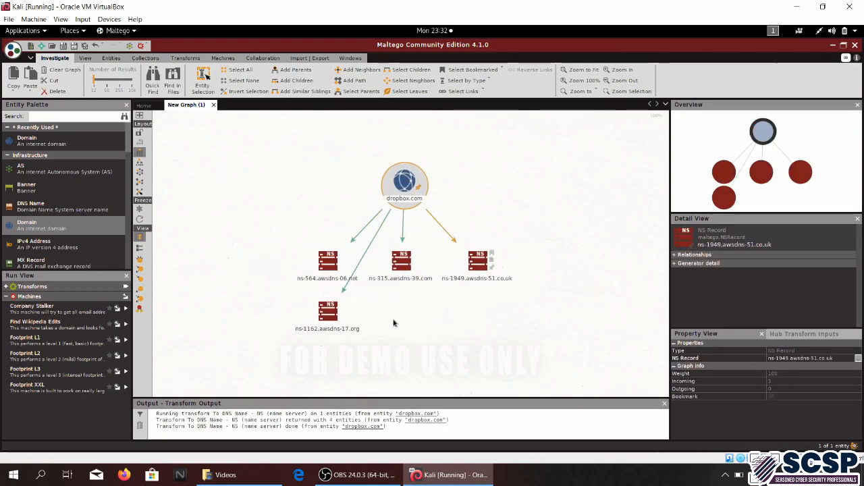
{"action": "left_click", "coordinate": [327, 310]}
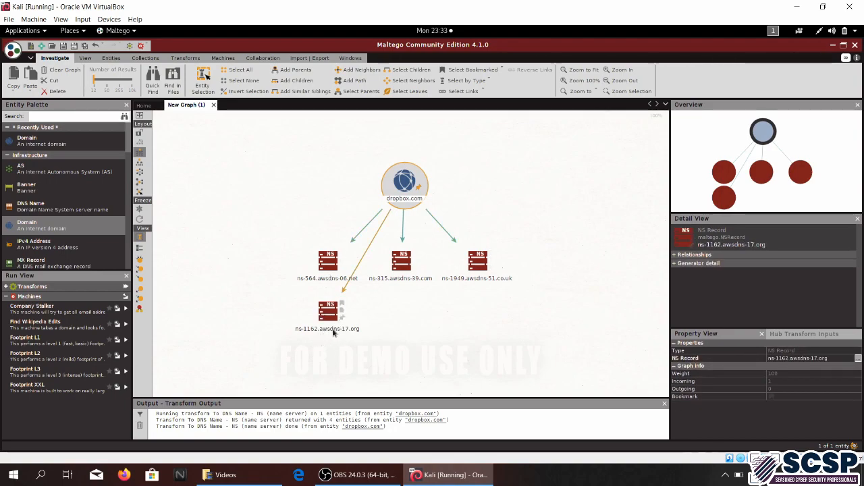
{"action": "left_click", "coordinate": [403, 182]}
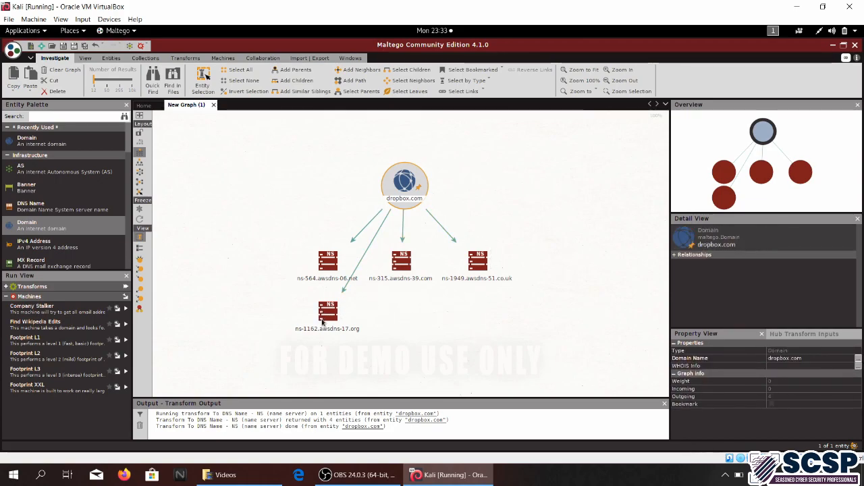
{"action": "left_click", "coordinate": [328, 311]}
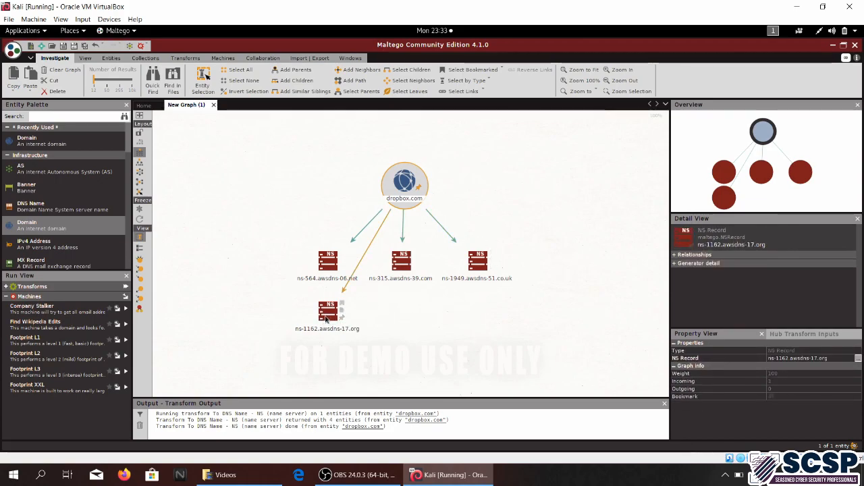
{"action": "left_click", "coordinate": [328, 262]}
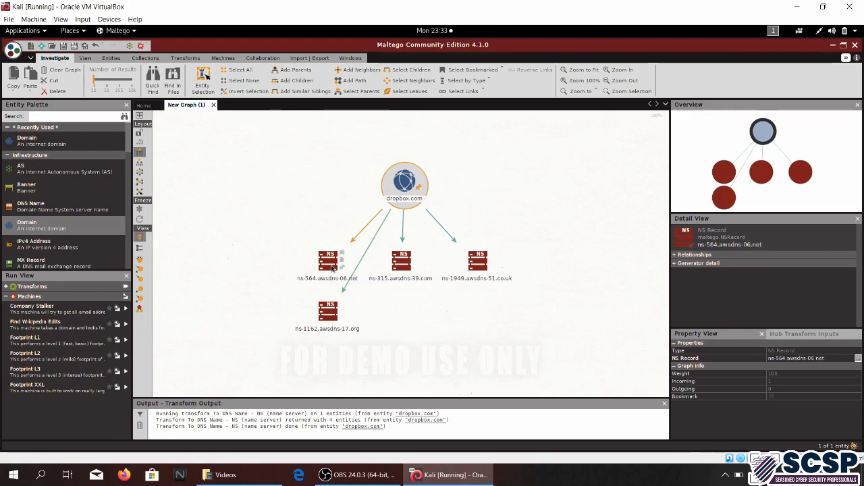
{"action": "left_click", "coordinate": [401, 262]}
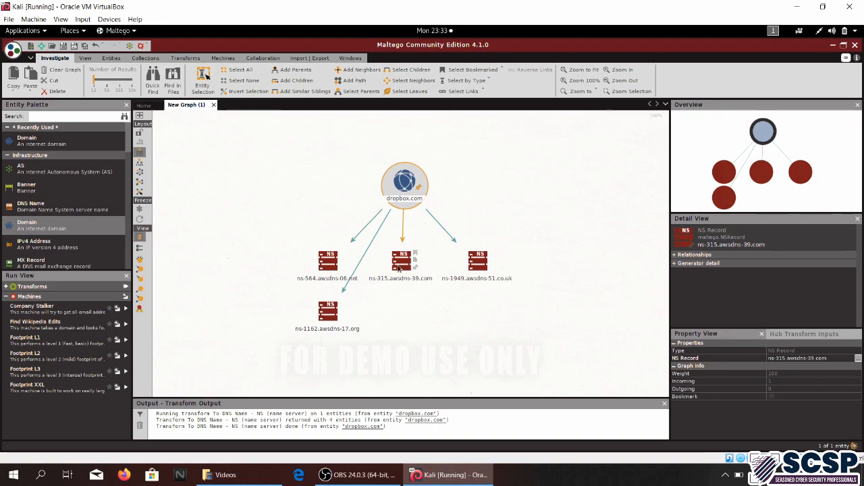
{"action": "left_click", "coordinate": [404, 182]}
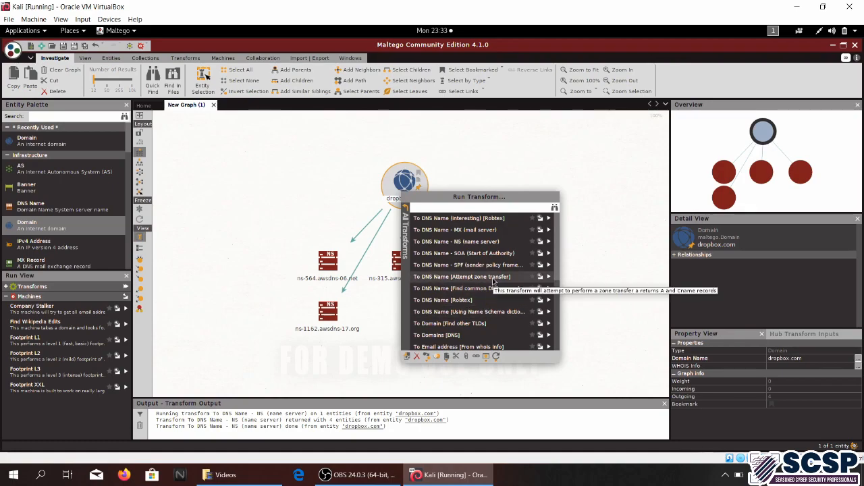
{"action": "mouse_move", "coordinate": [489, 305]}
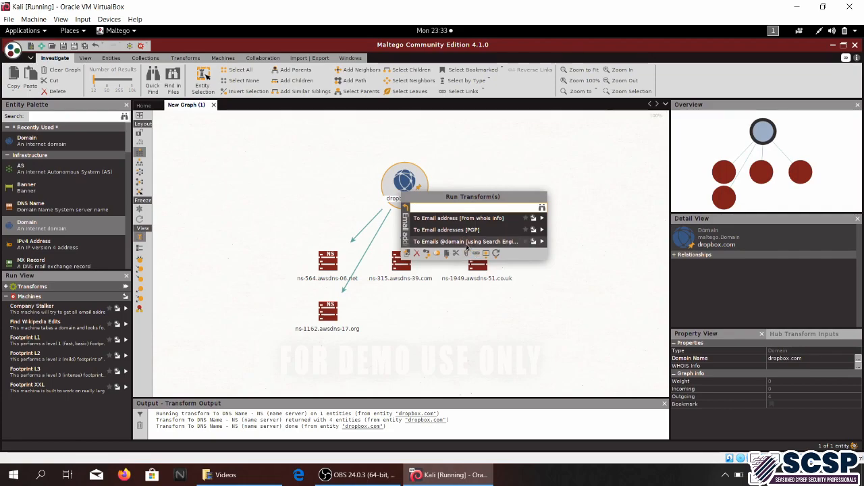
{"action": "left_click", "coordinate": [465, 241]}
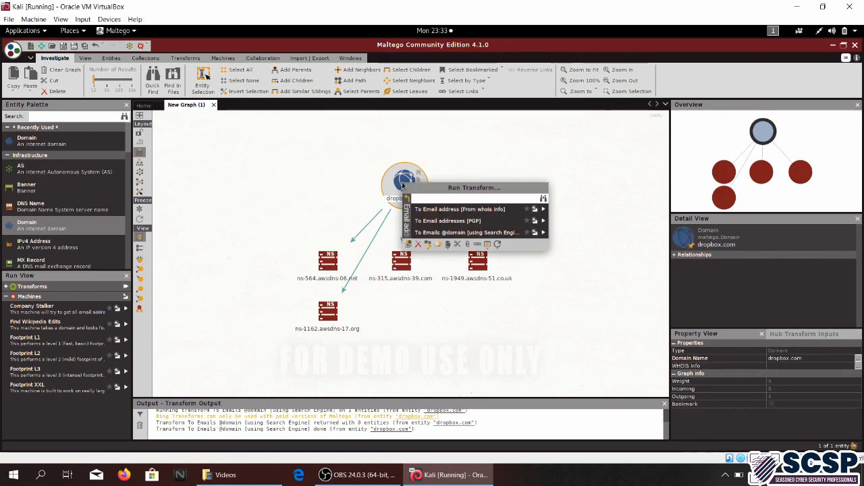
{"action": "mouse_move", "coordinate": [449, 221]}
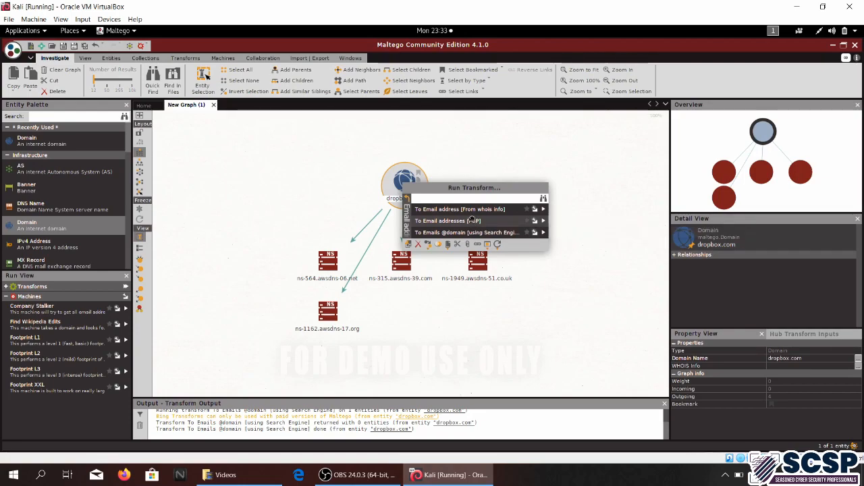
{"action": "left_click", "coordinate": [449, 220]}
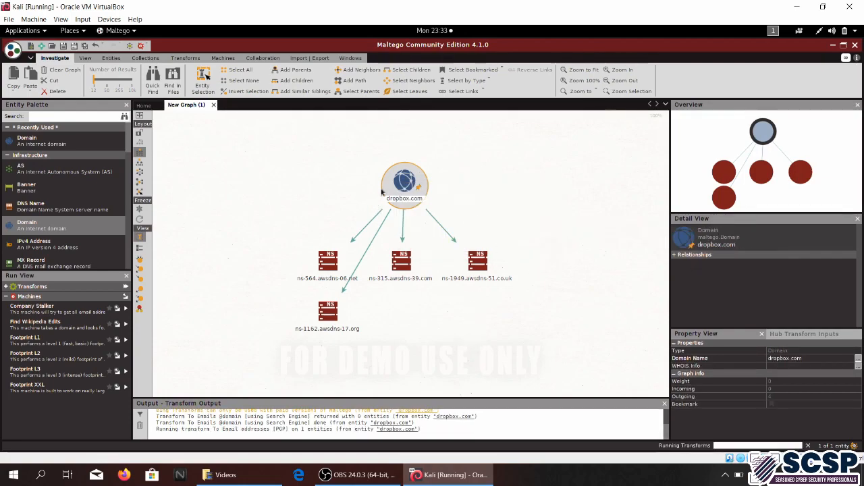
{"action": "mouse_move", "coordinate": [735, 161]}
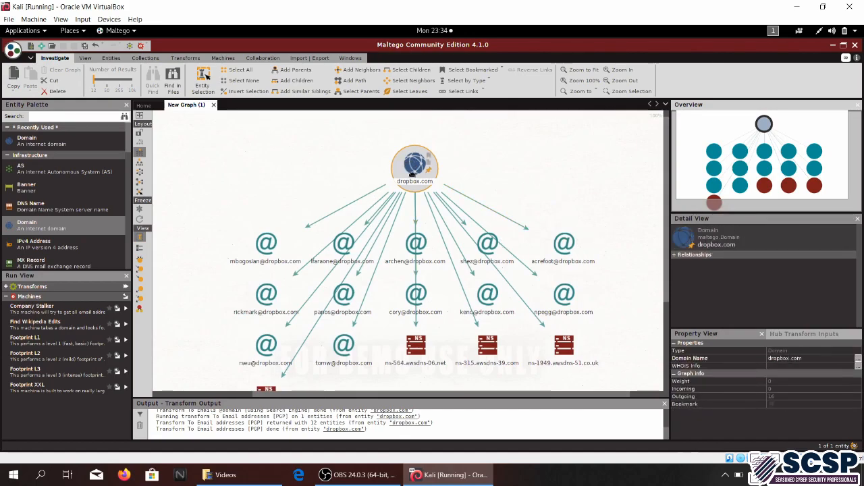
{"action": "left_click", "coordinate": [343, 243]}
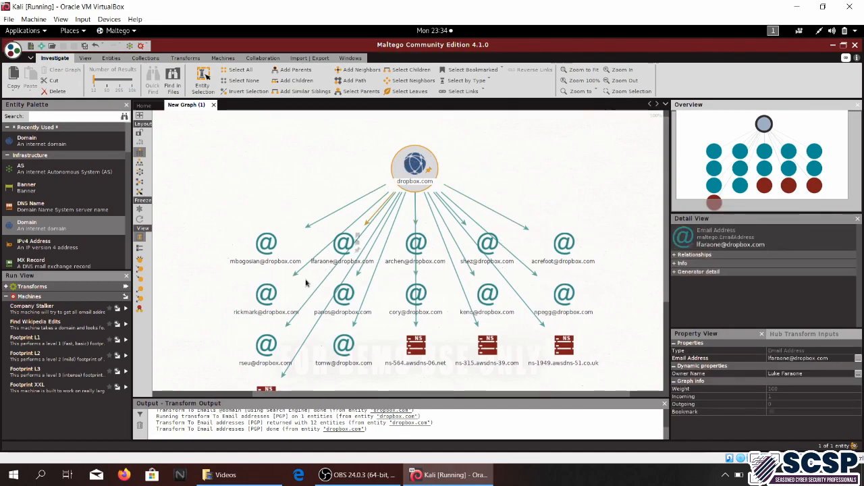
{"action": "left_click", "coordinate": [415, 293]}
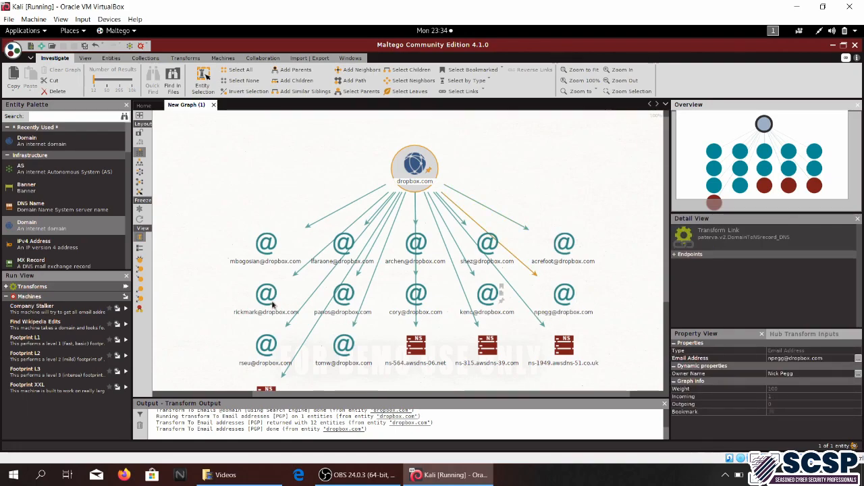
{"action": "left_click", "coordinate": [265, 291]}
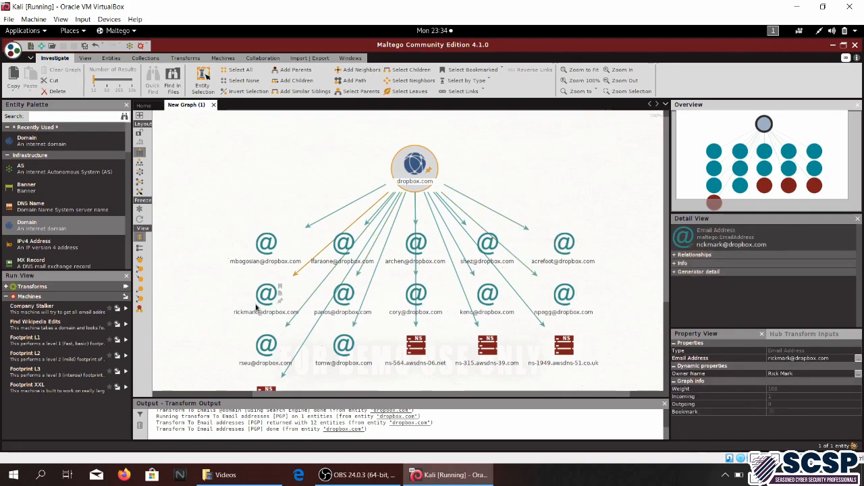
{"action": "right_click", "coordinate": [266, 242]}
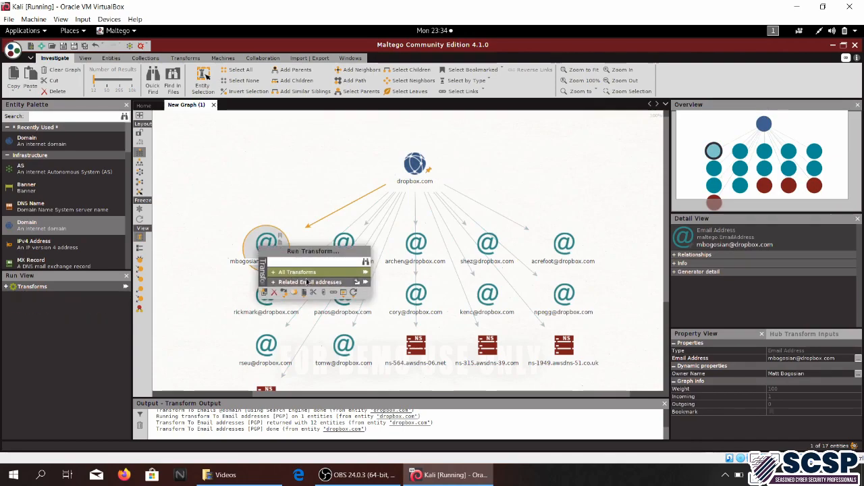
{"action": "left_click", "coordinate": [297, 272]}
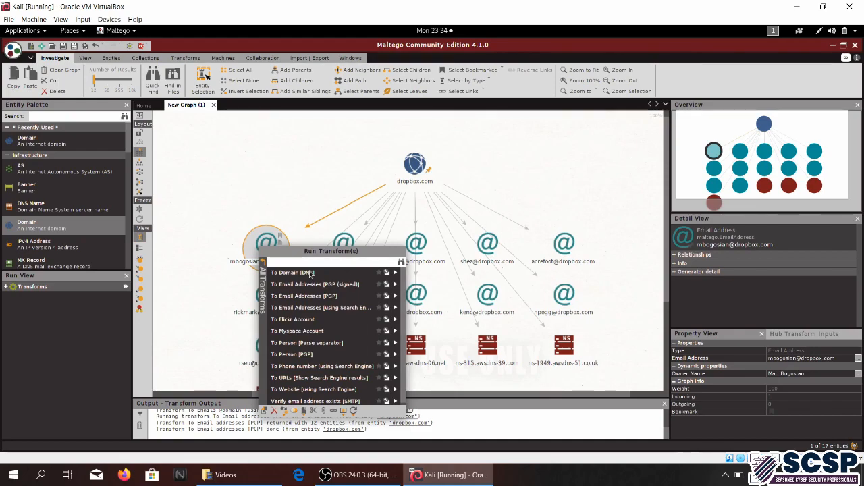
{"action": "mouse_move", "coordinate": [309, 307]}
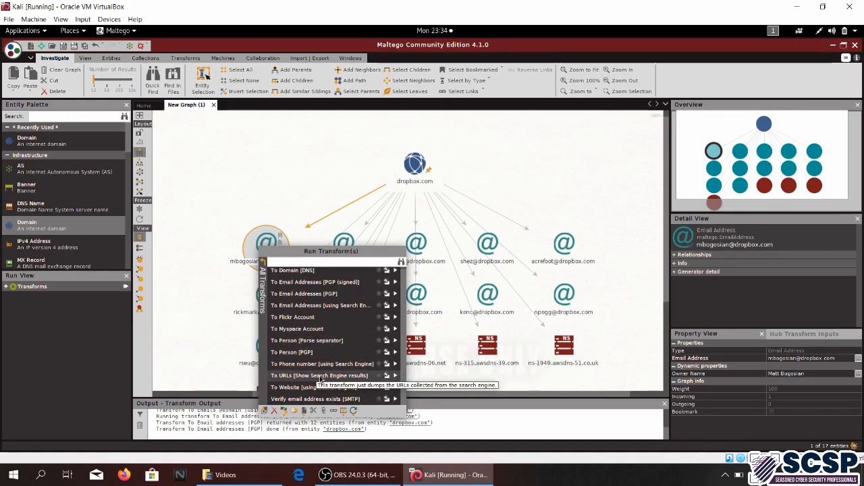
{"action": "mouse_move", "coordinate": [313, 386]}
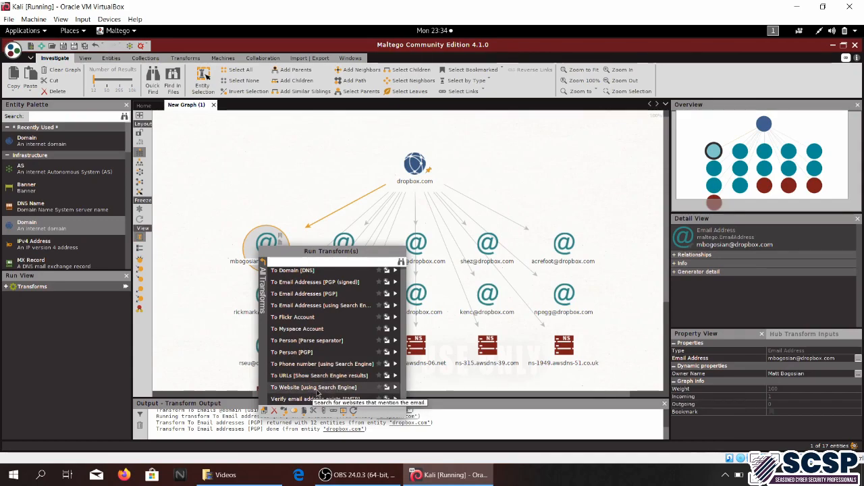
{"action": "mouse_move", "coordinate": [315, 352]}
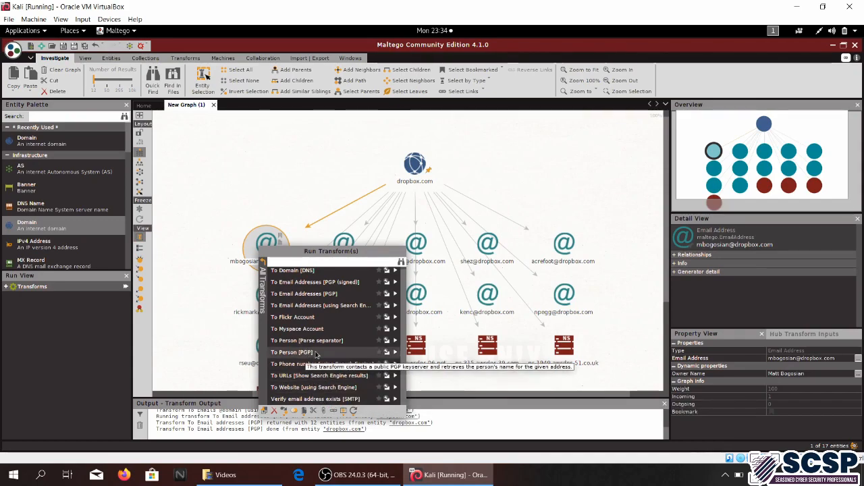
{"action": "mouse_move", "coordinate": [296, 328]}
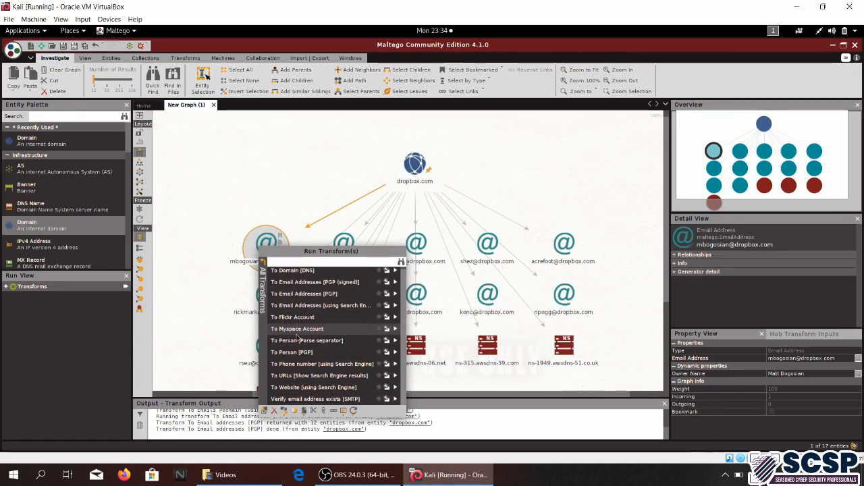
{"action": "mouse_move", "coordinate": [306, 340]}
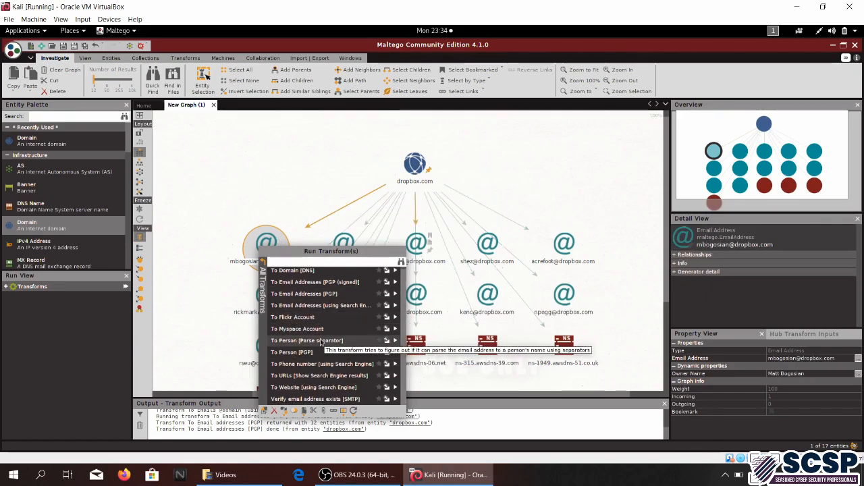
{"action": "mouse_move", "coordinate": [291, 352]}
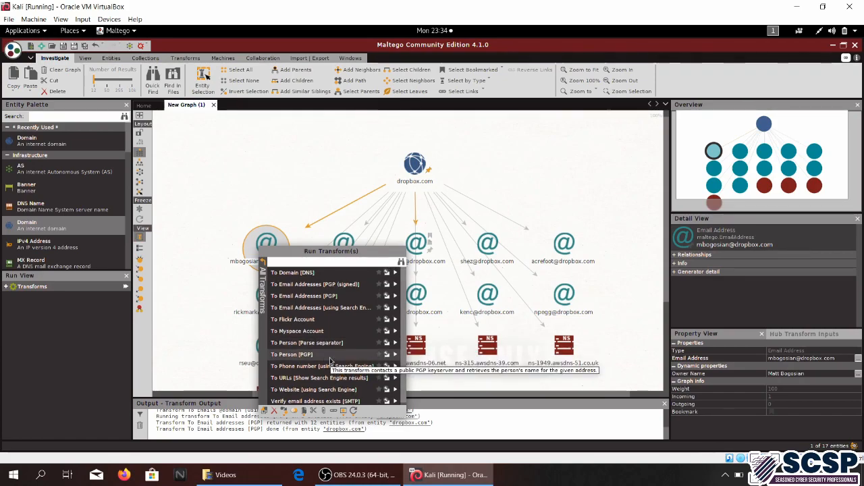
{"action": "mouse_move", "coordinate": [297, 331]}
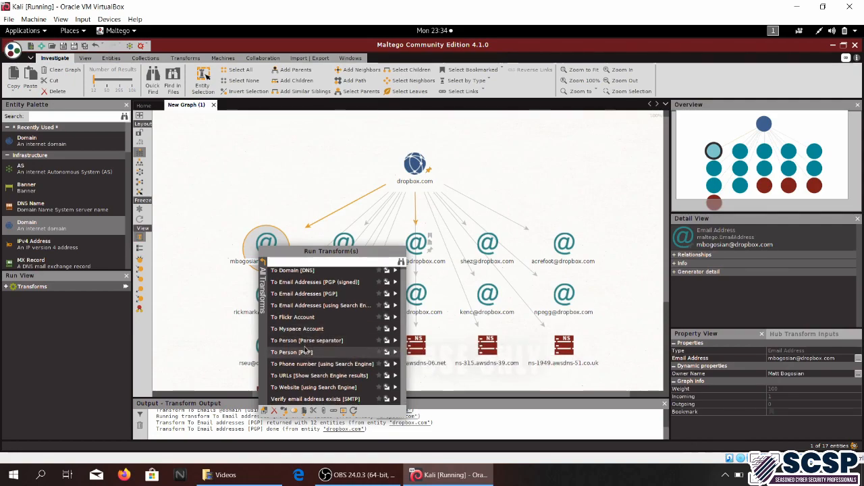
{"action": "mouse_move", "coordinate": [322, 363]}
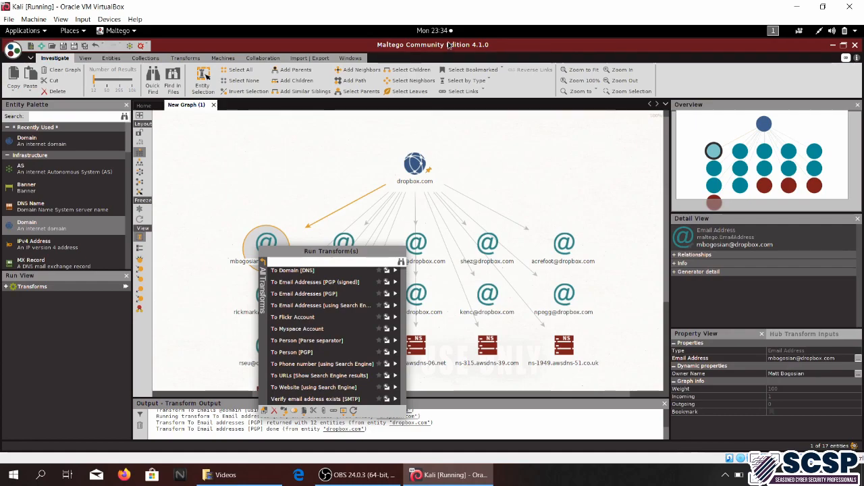
{"action": "mouse_move", "coordinate": [347, 294]}
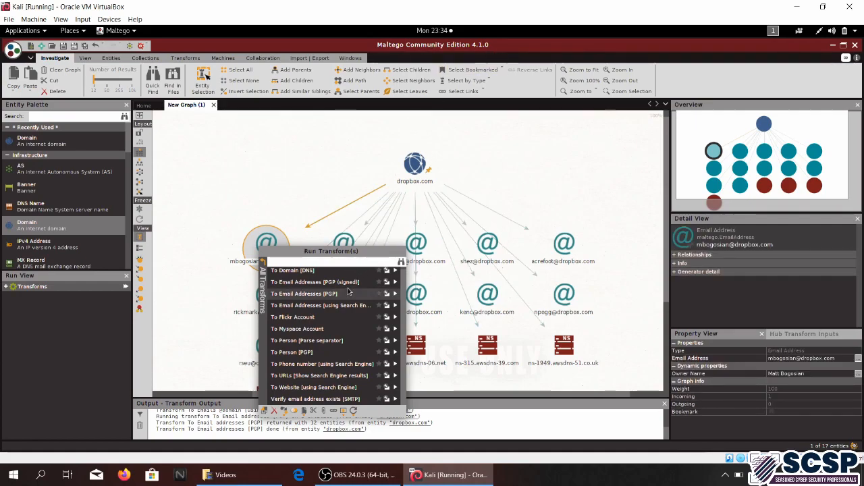
{"action": "mouse_move", "coordinate": [346, 329]}
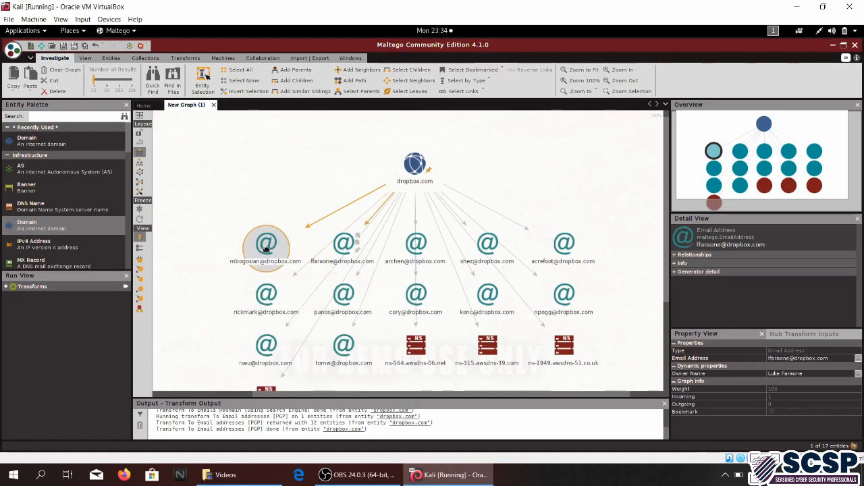
{"action": "right_click", "coordinate": [265, 244]}
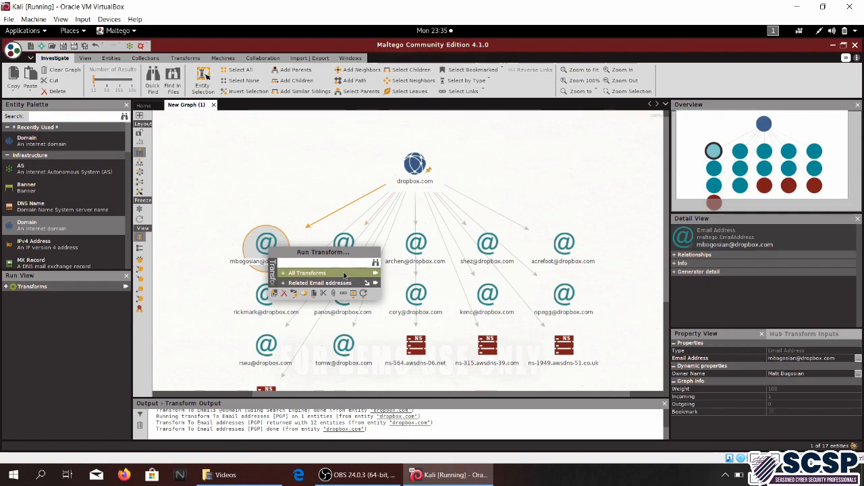
{"action": "left_click", "coordinate": [307, 273]}
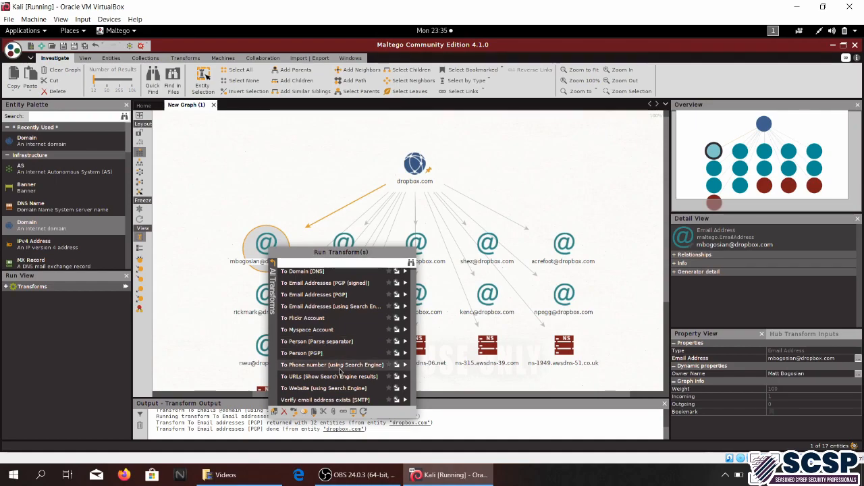
{"action": "left_click", "coordinate": [331, 364]}
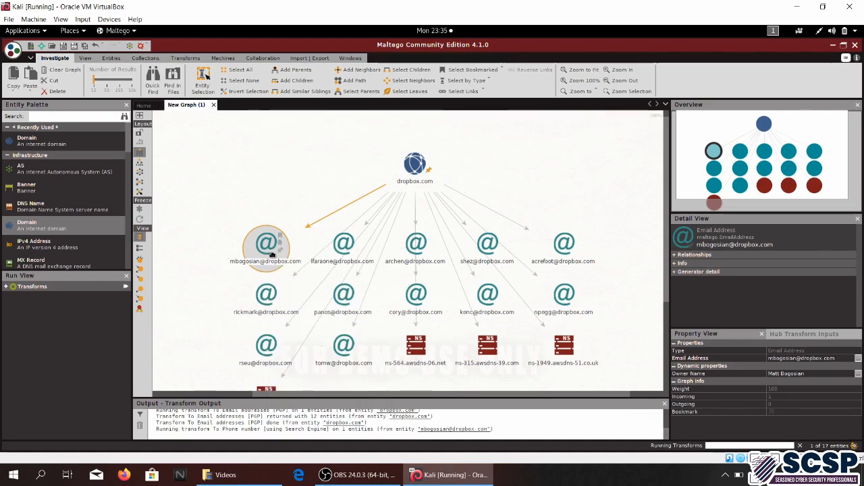
{"action": "left_click", "coordinate": [342, 244]}
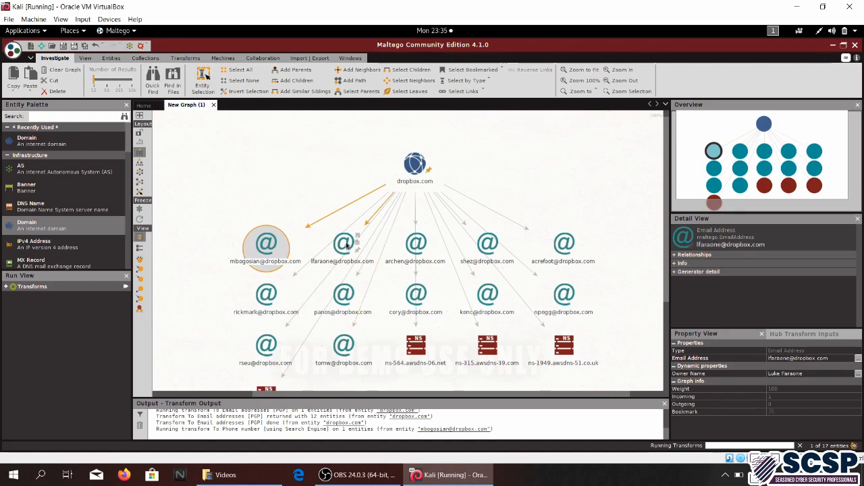
{"action": "left_click", "coordinate": [342, 243]}
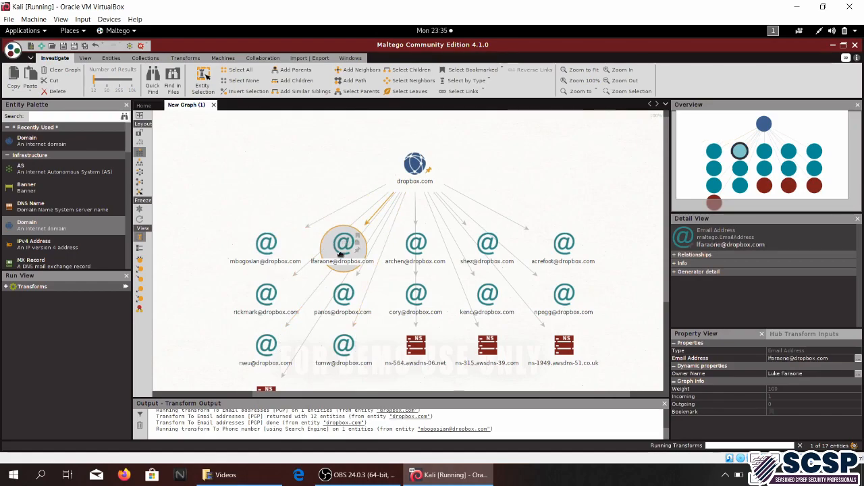
{"action": "right_click", "coordinate": [343, 243]}
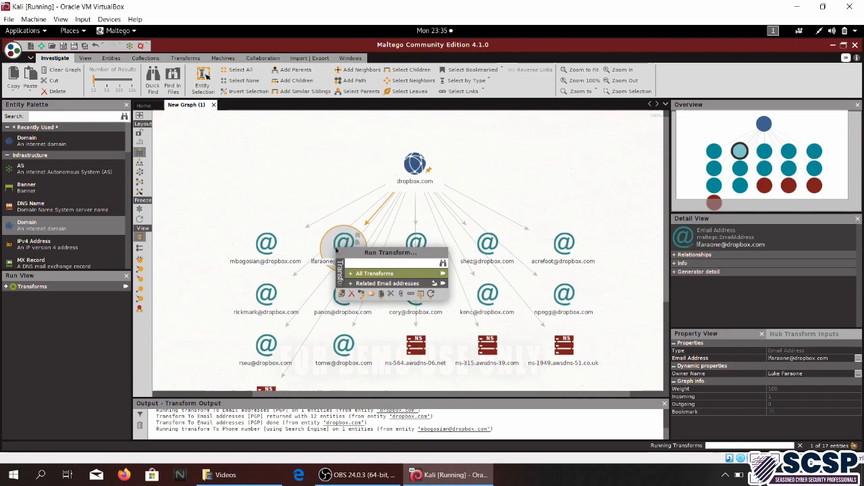
{"action": "mouse_move", "coordinate": [374, 274]}
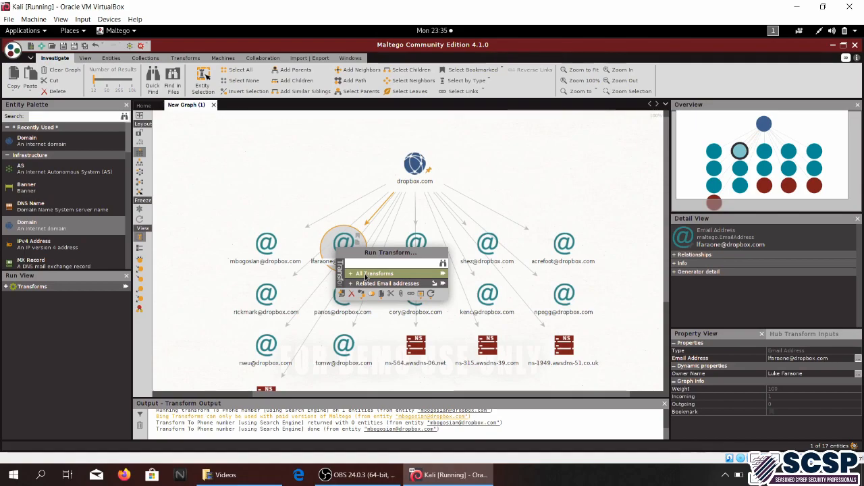
{"action": "mouse_move", "coordinate": [386, 277]}
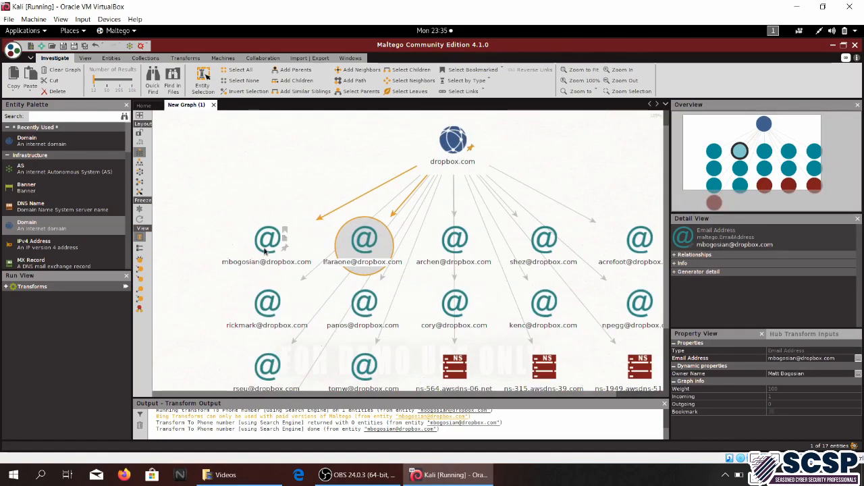
{"action": "left_click", "coordinate": [363, 240]}
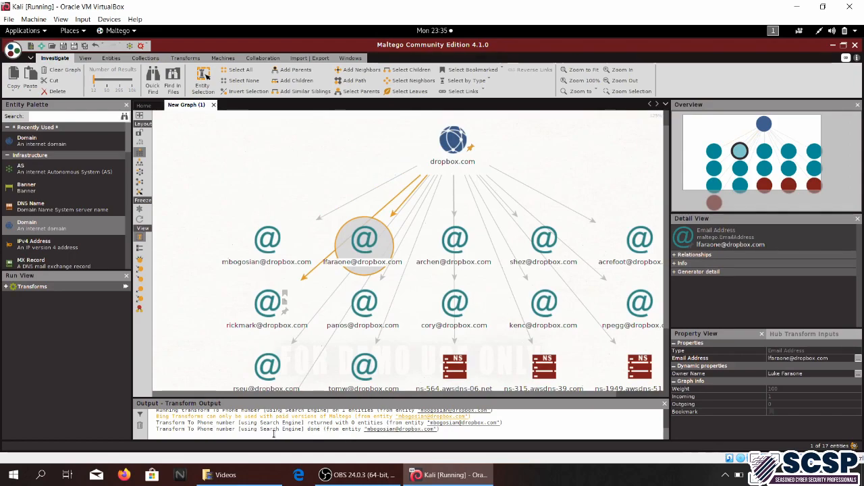
{"action": "left_click", "coordinate": [363, 304]}
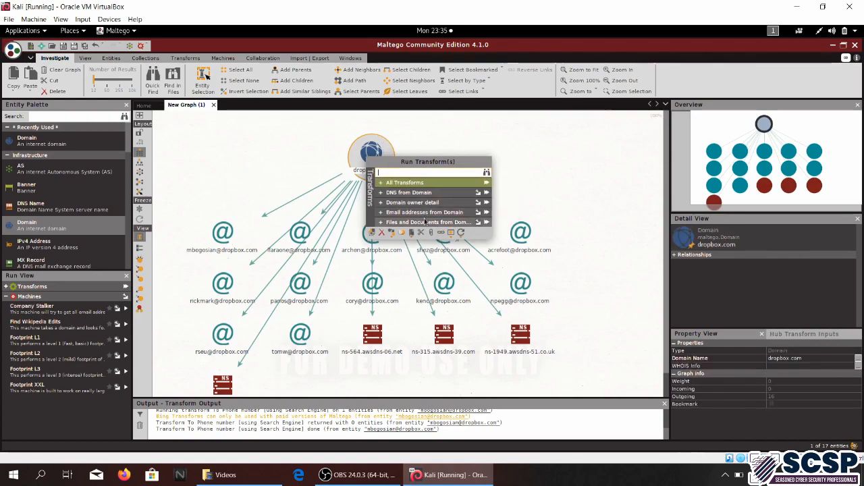
- Run To Files (Interesting) and To Phone Numbers [using Search Engine] on dropbox.com
{"action": "left_click", "coordinate": [424, 222]}
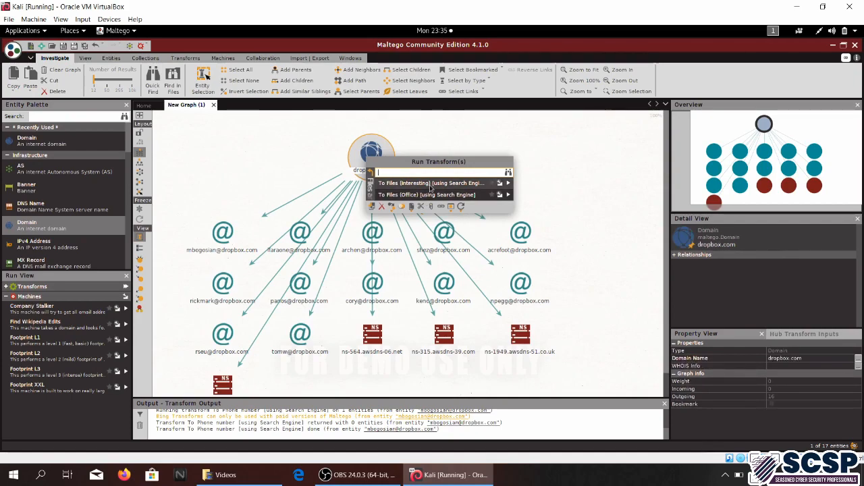
{"action": "left_click", "coordinate": [431, 183]}
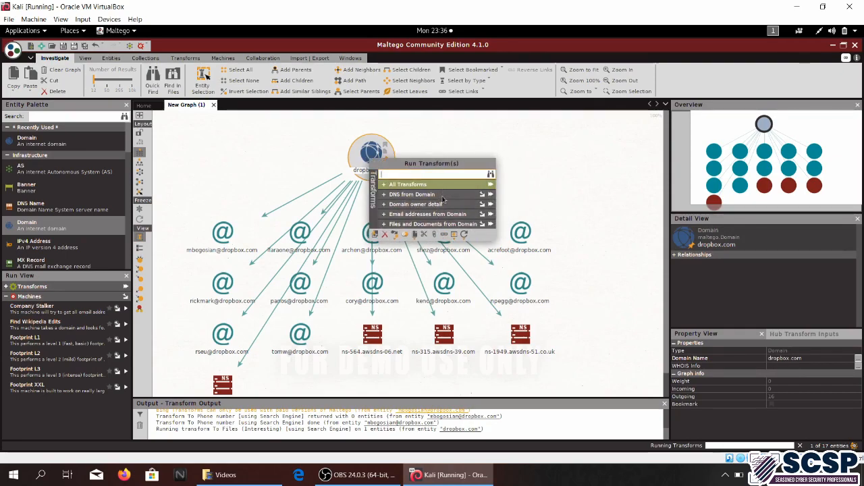
{"action": "left_click", "coordinate": [407, 184]}
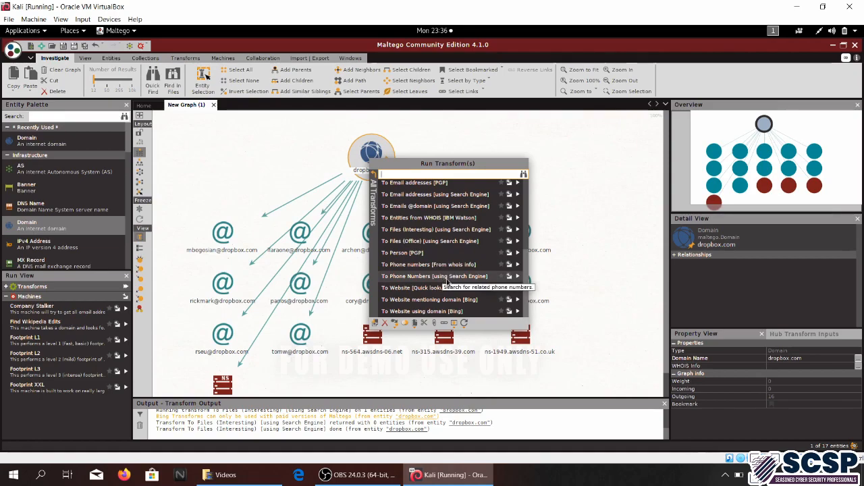
{"action": "left_click", "coordinate": [434, 275]}
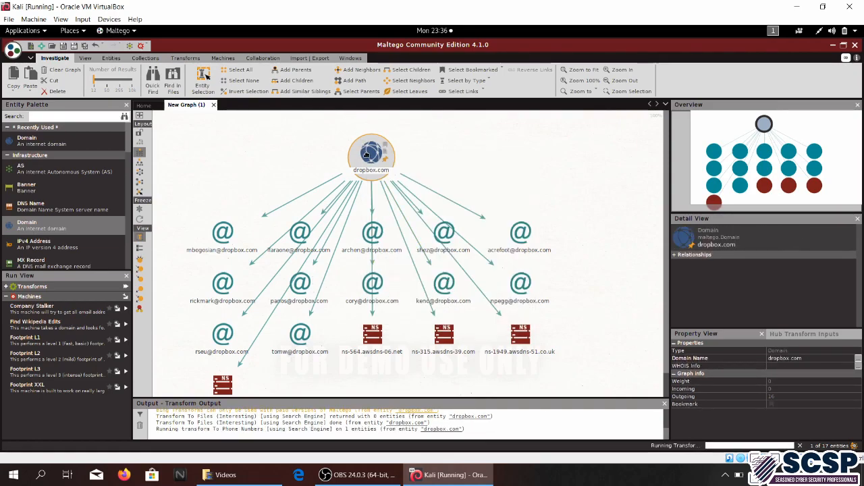
{"action": "left_click", "coordinate": [299, 233]}
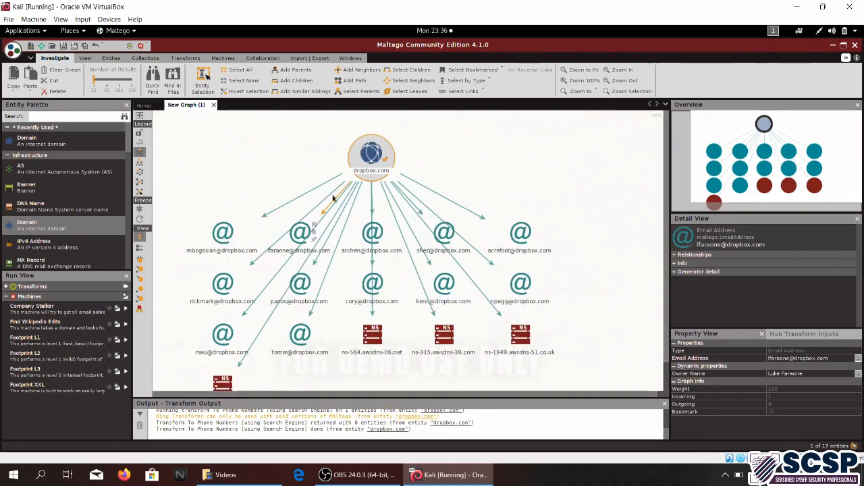
- Run To DNS Name - MX on dropbox.com, adding five Google MX records
{"action": "right_click", "coordinate": [370, 156]}
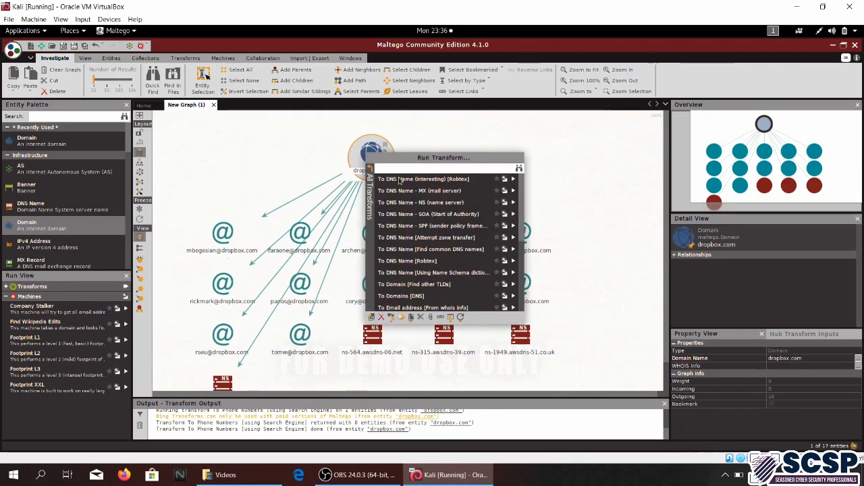
{"action": "scroll", "scroll_direction": "down", "scroll_amount": 3}
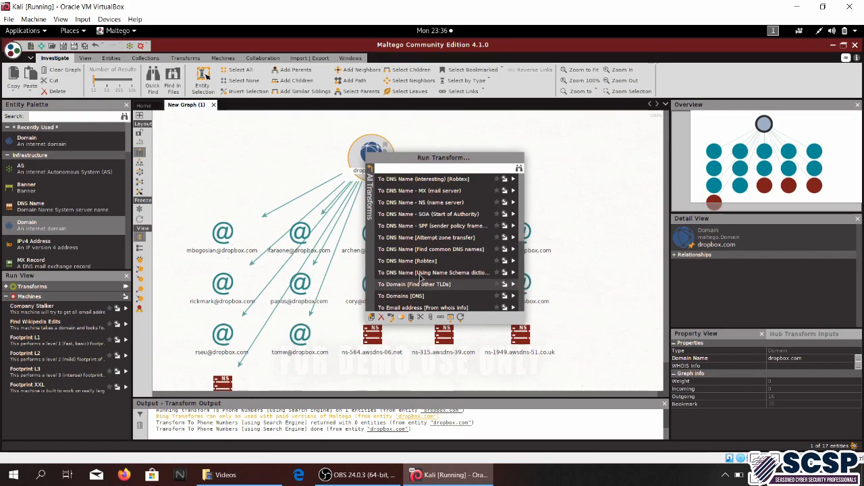
{"action": "mouse_move", "coordinate": [425, 236]}
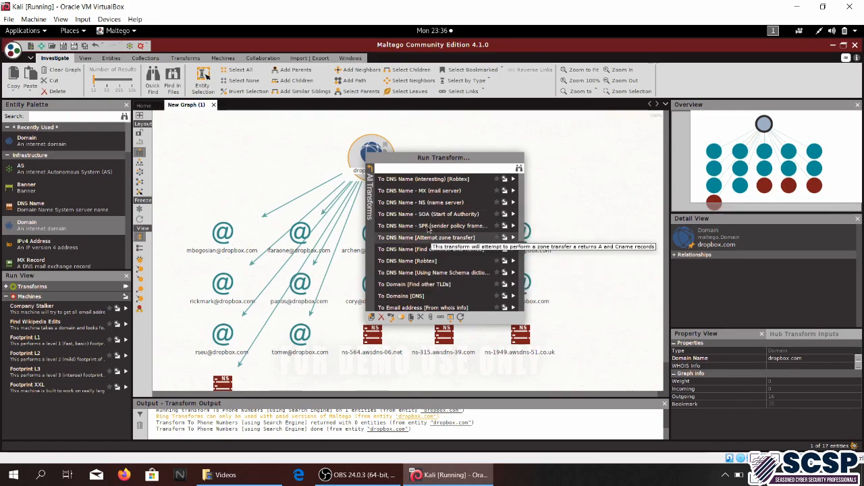
{"action": "left_click", "coordinate": [417, 191]}
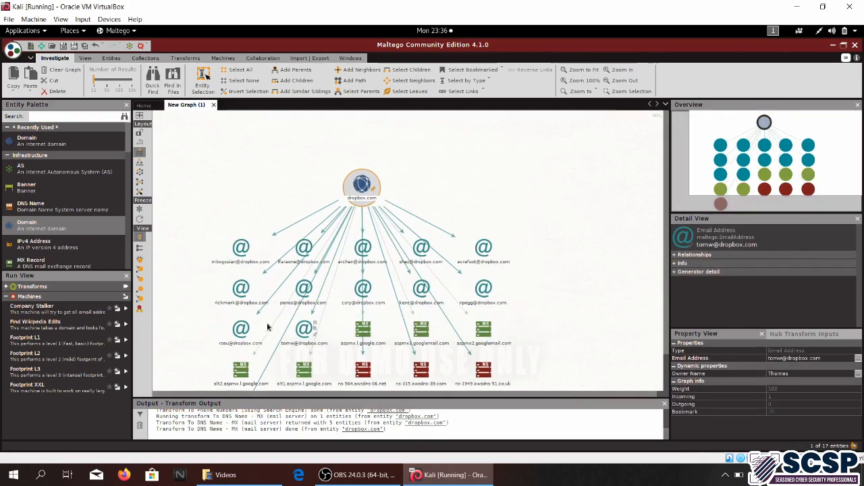
{"action": "left_click", "coordinate": [362, 185]}
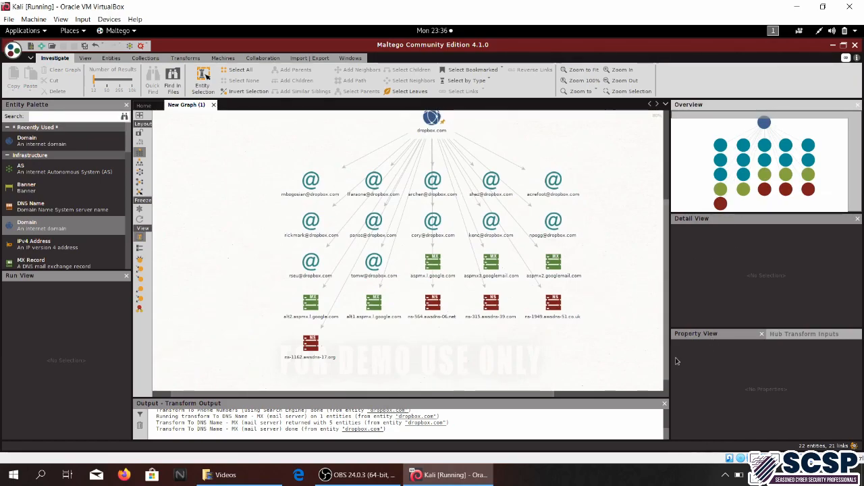
{"action": "left_click", "coordinate": [432, 301]}
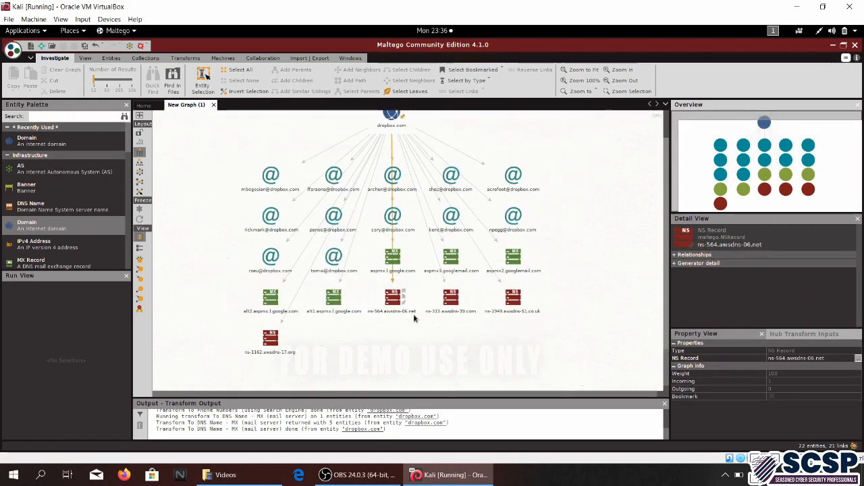
{"action": "left_click", "coordinate": [332, 176]}
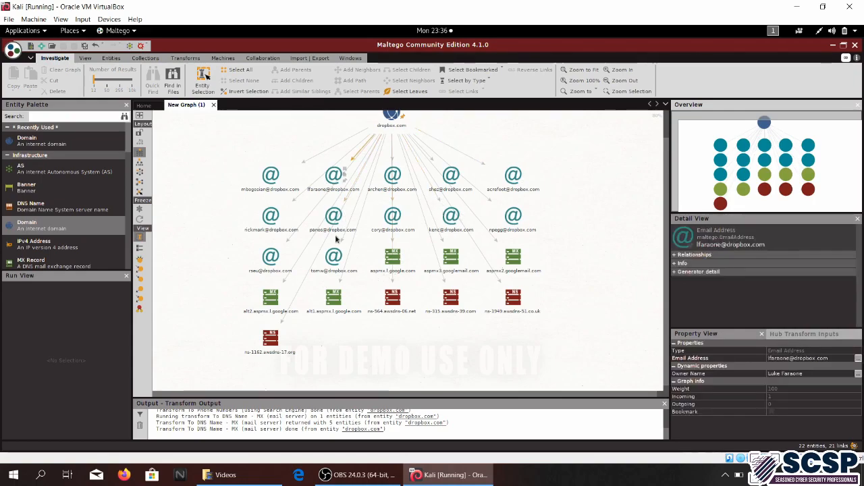
{"action": "left_click", "coordinate": [392, 175]}
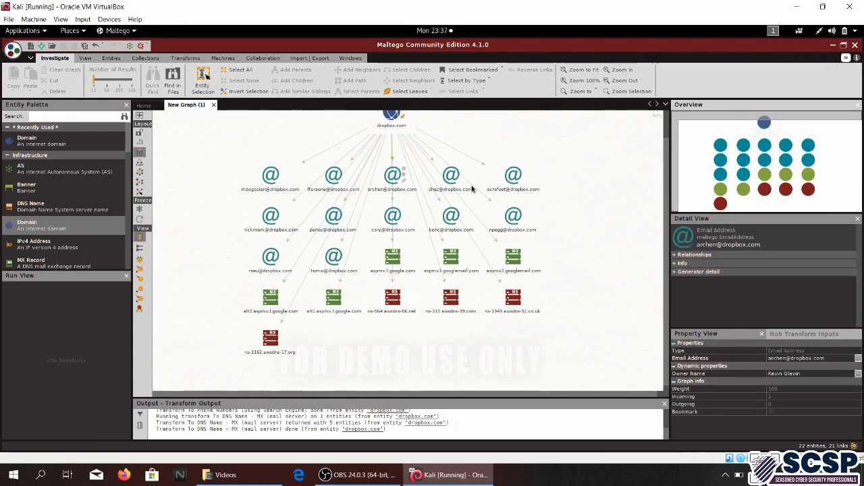